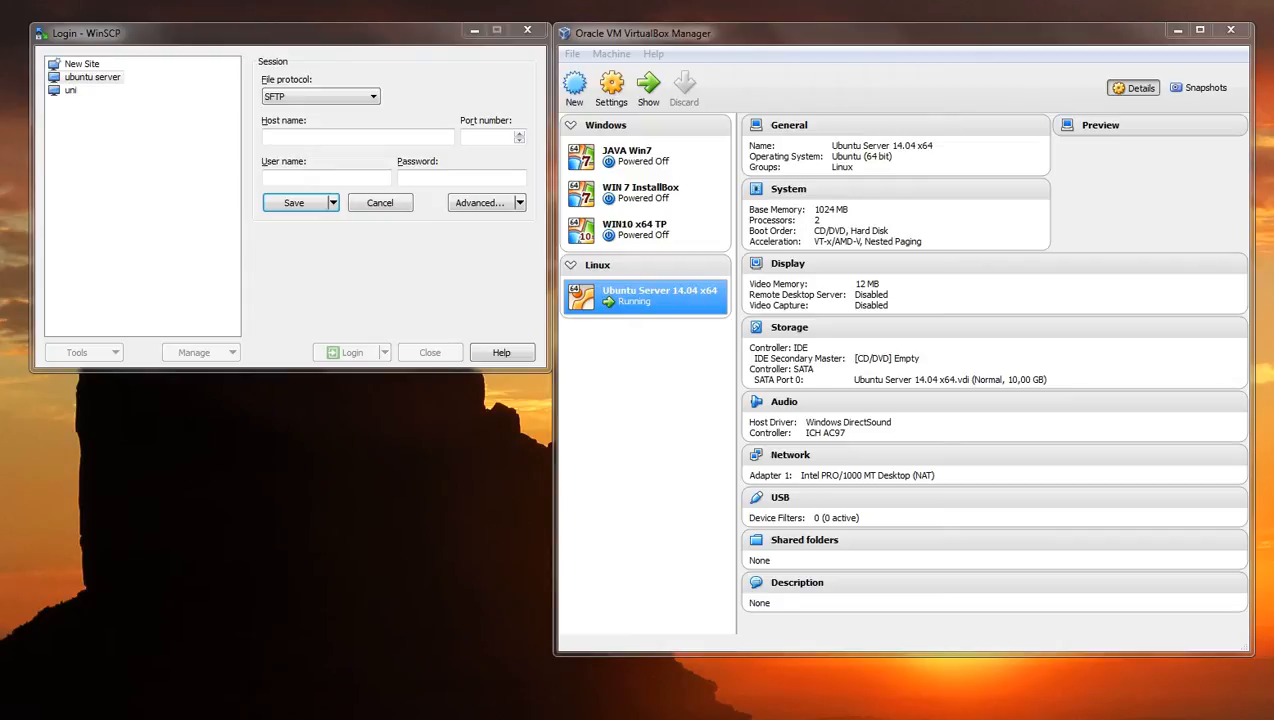
mouse_move(612, 519)
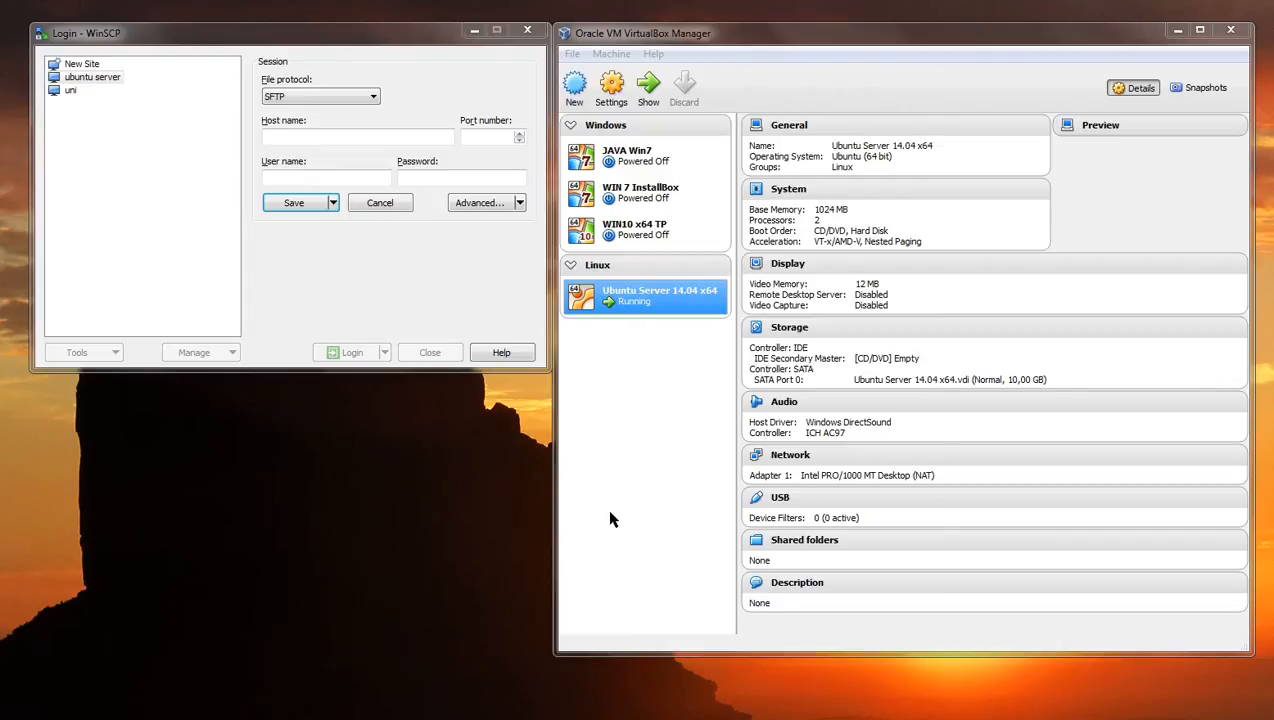
mouse_move(411, 428)
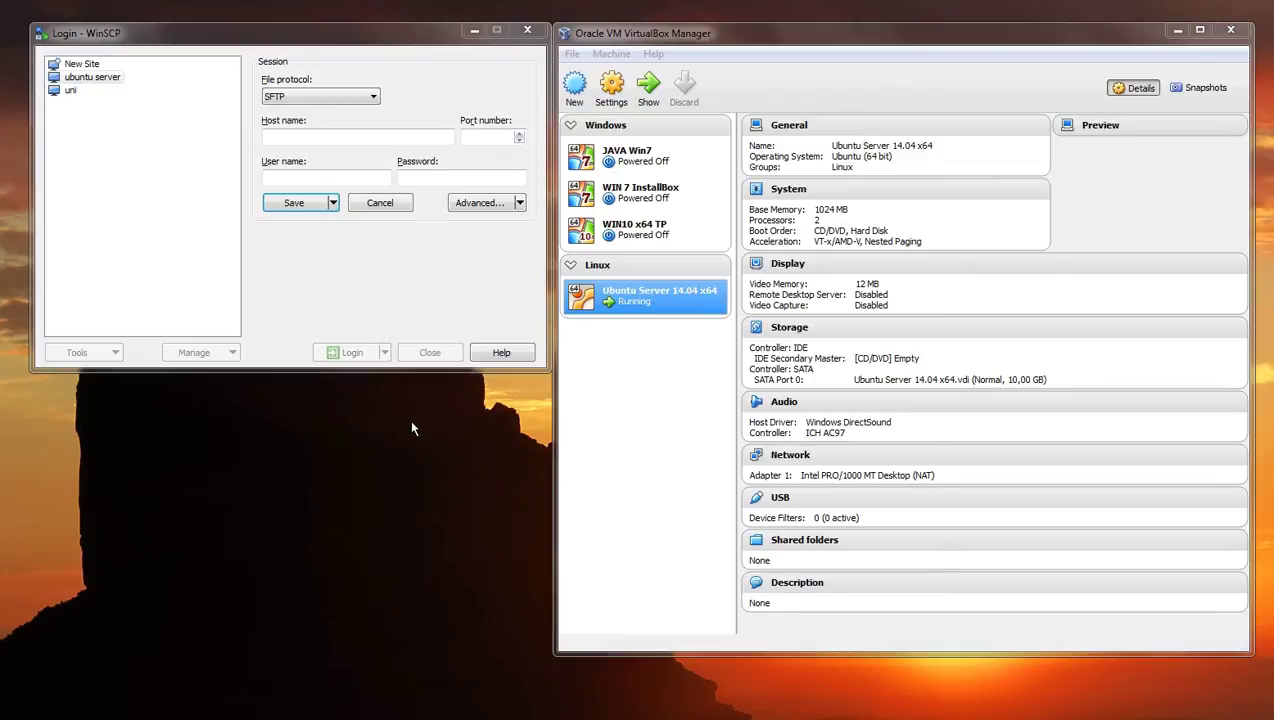
mouse_move(397, 309)
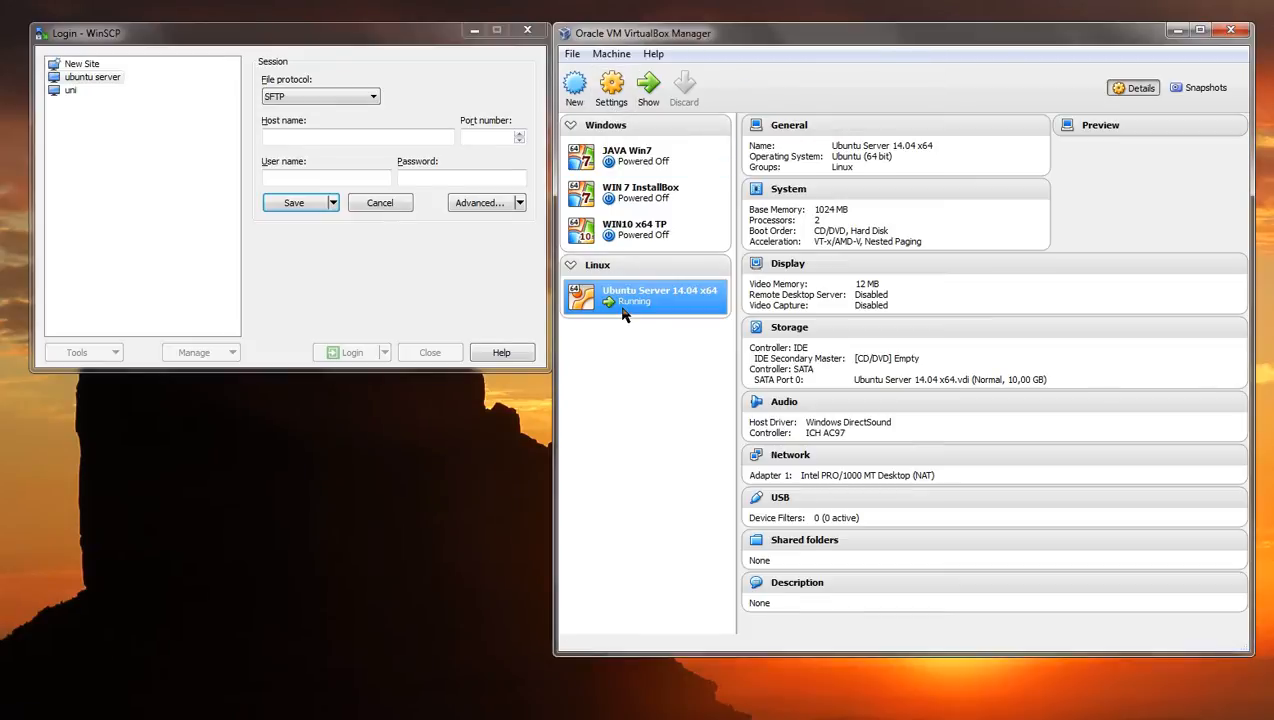
- Show the Ubuntu Server VM's Network settings and keep adapter 1 attached to NAT
click(611, 88)
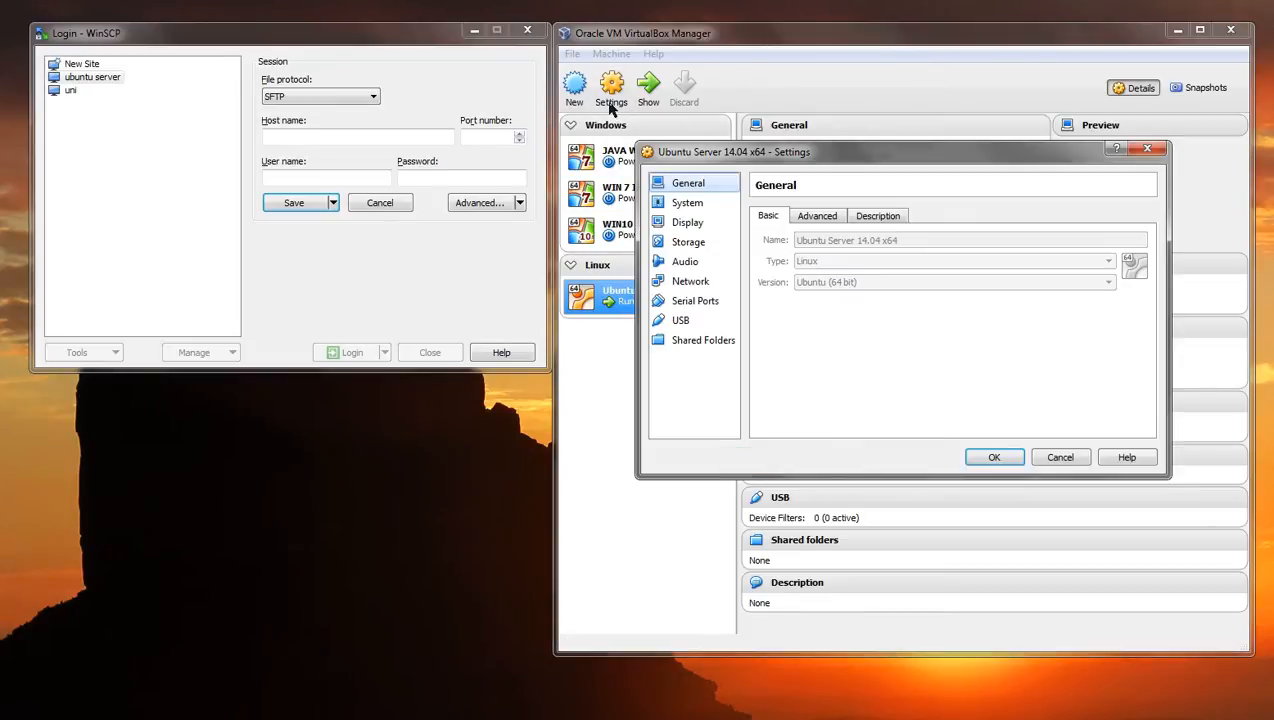
click(690, 281)
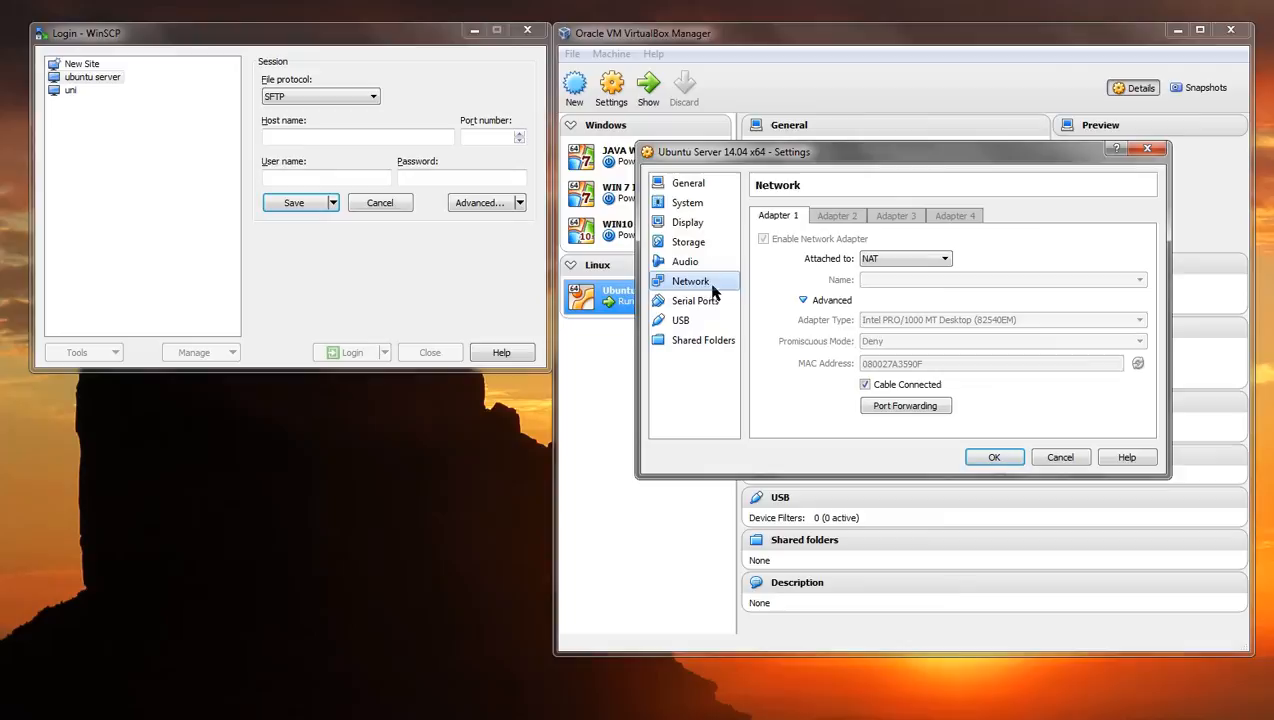
click(941, 258)
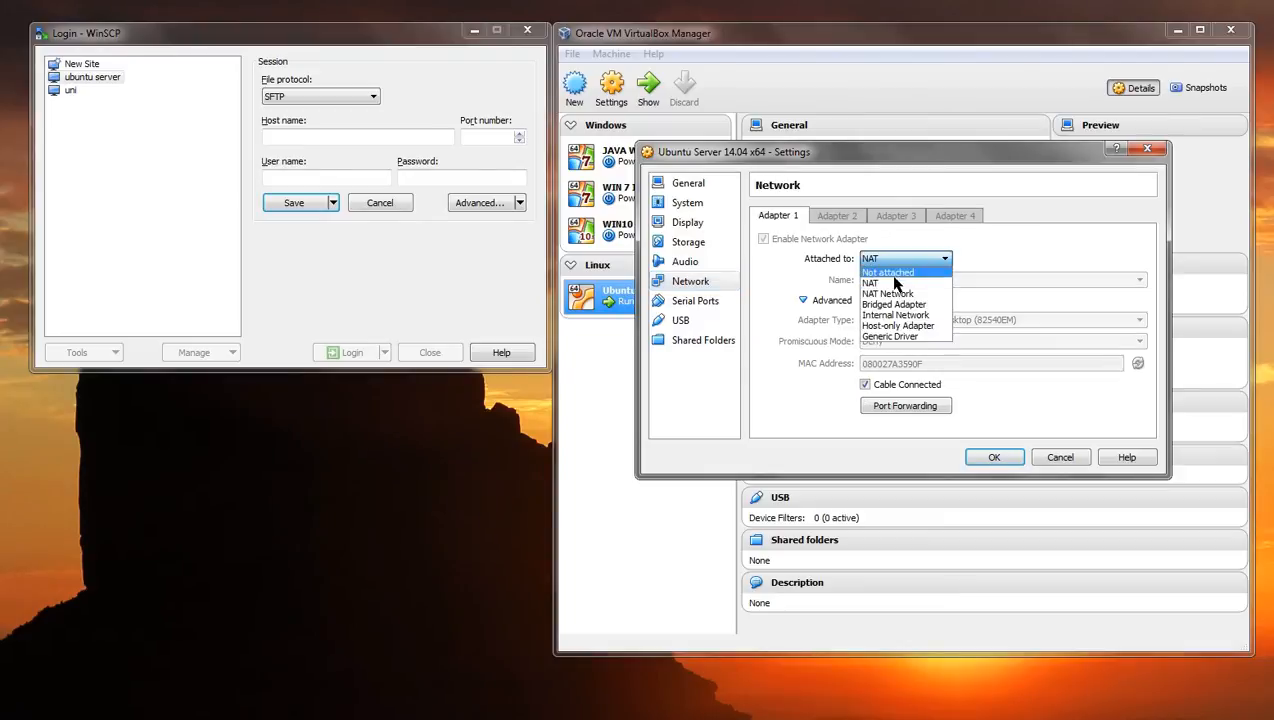
click(870, 282)
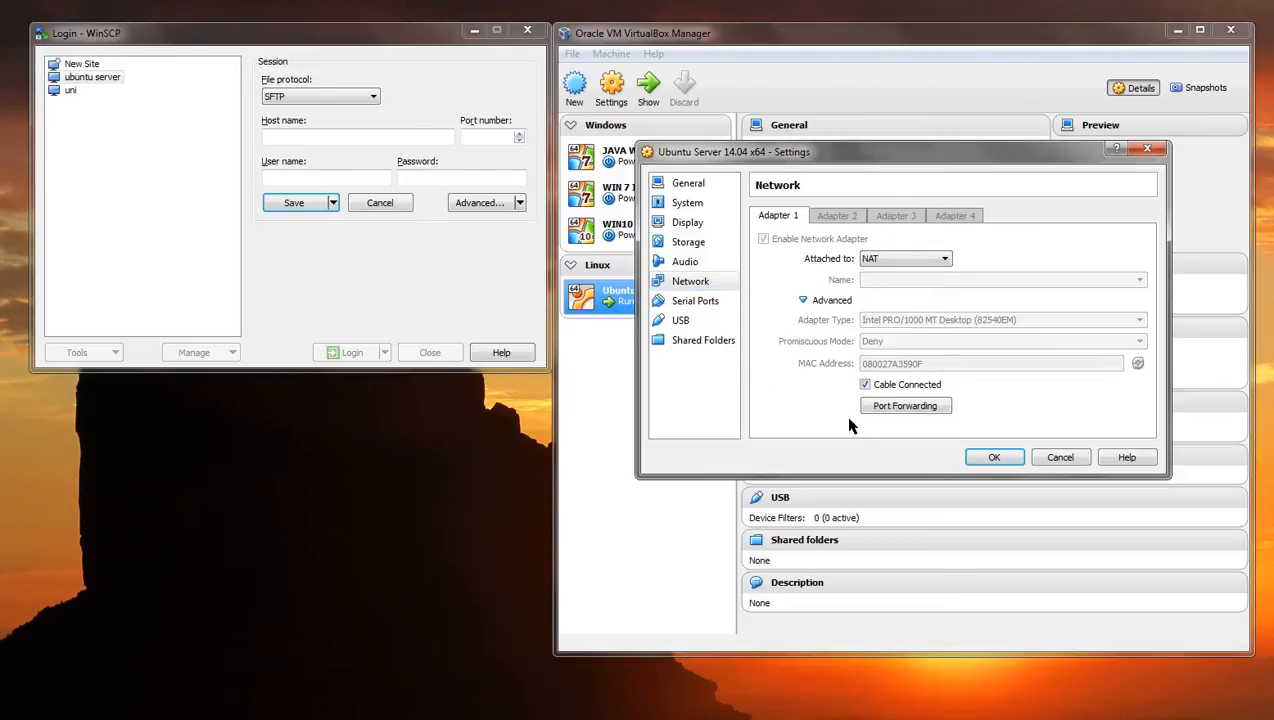
- Review the port forwarding SSH rule with host port 2222 to guest port 22 and confirm it
click(904, 405)
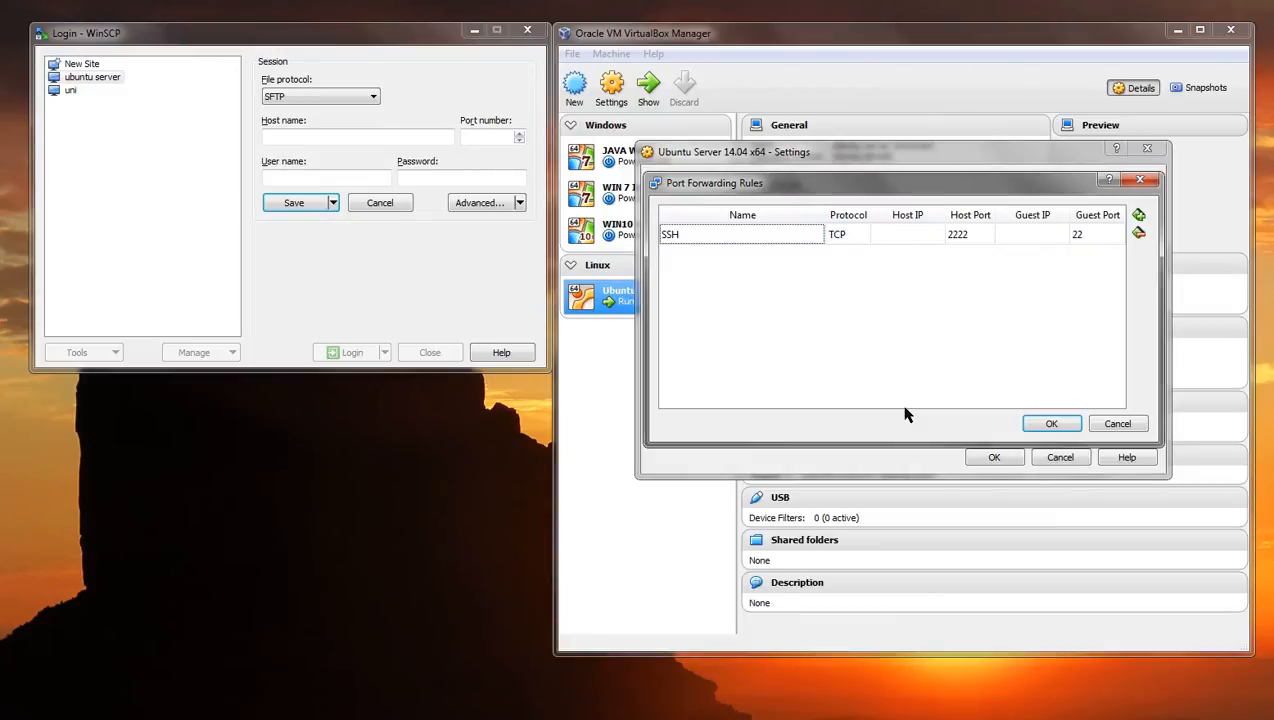
mouse_move(772, 250)
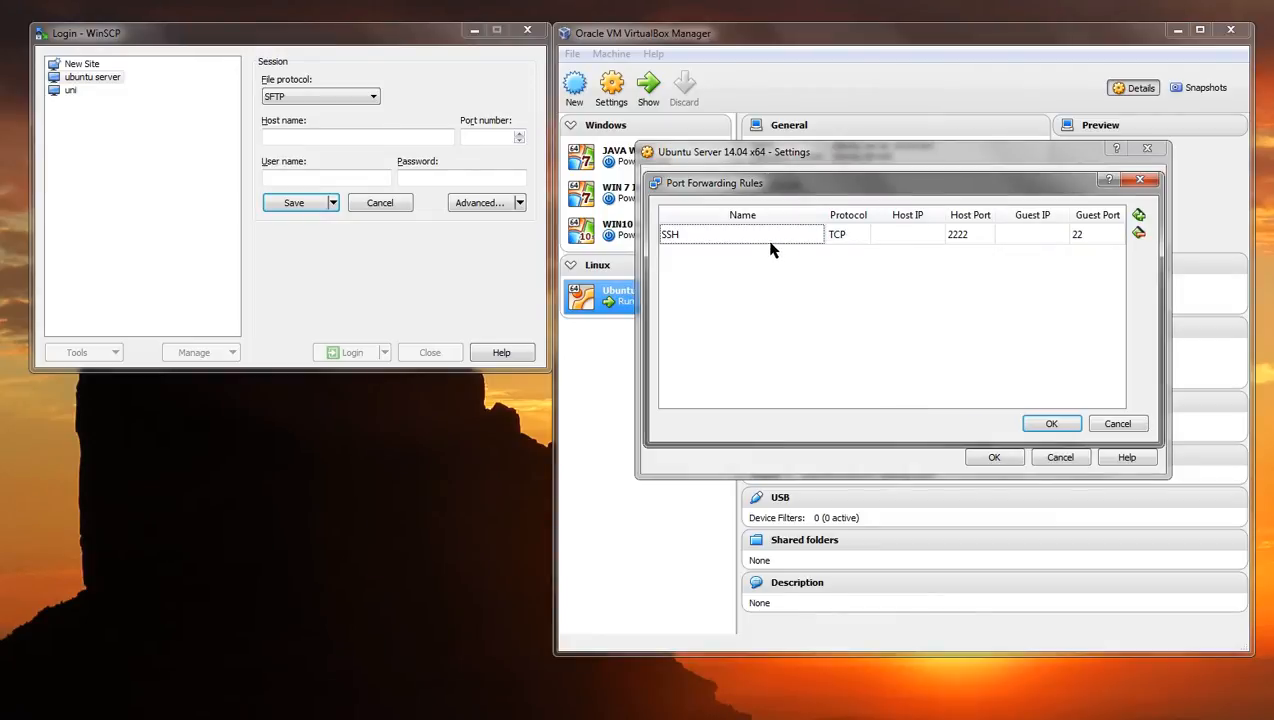
mouse_move(784, 240)
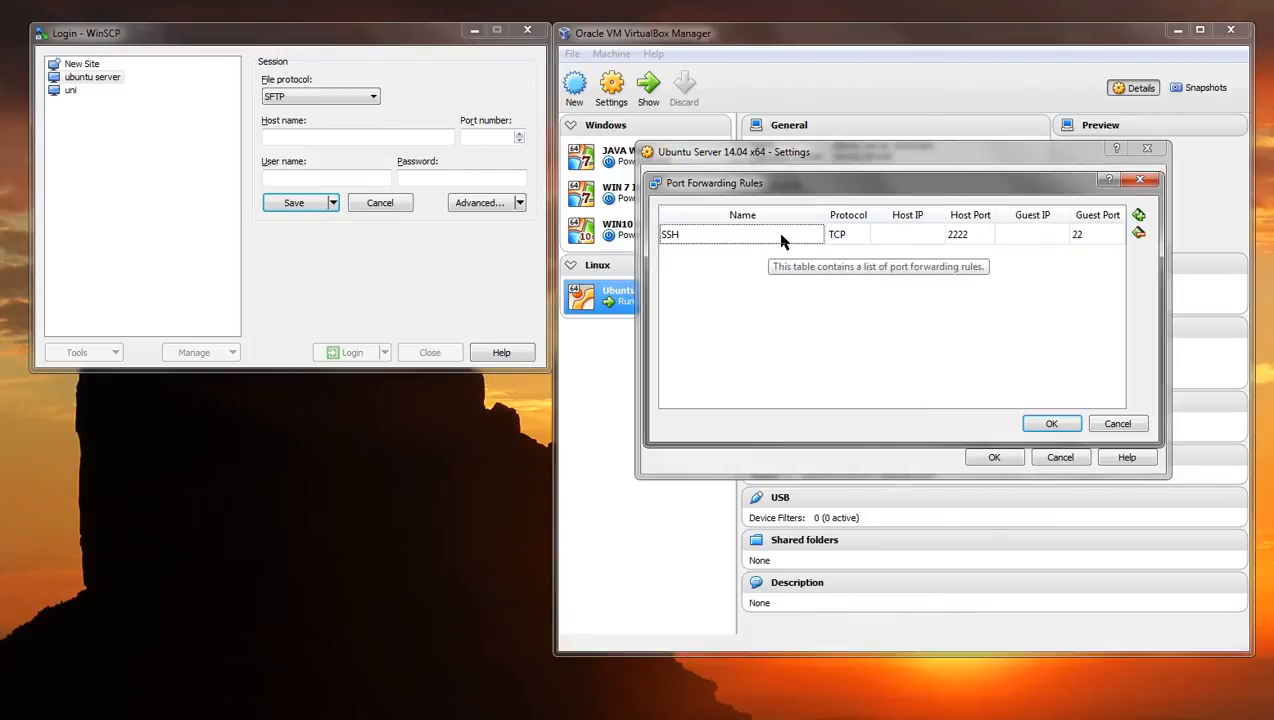
double_click(957, 233)
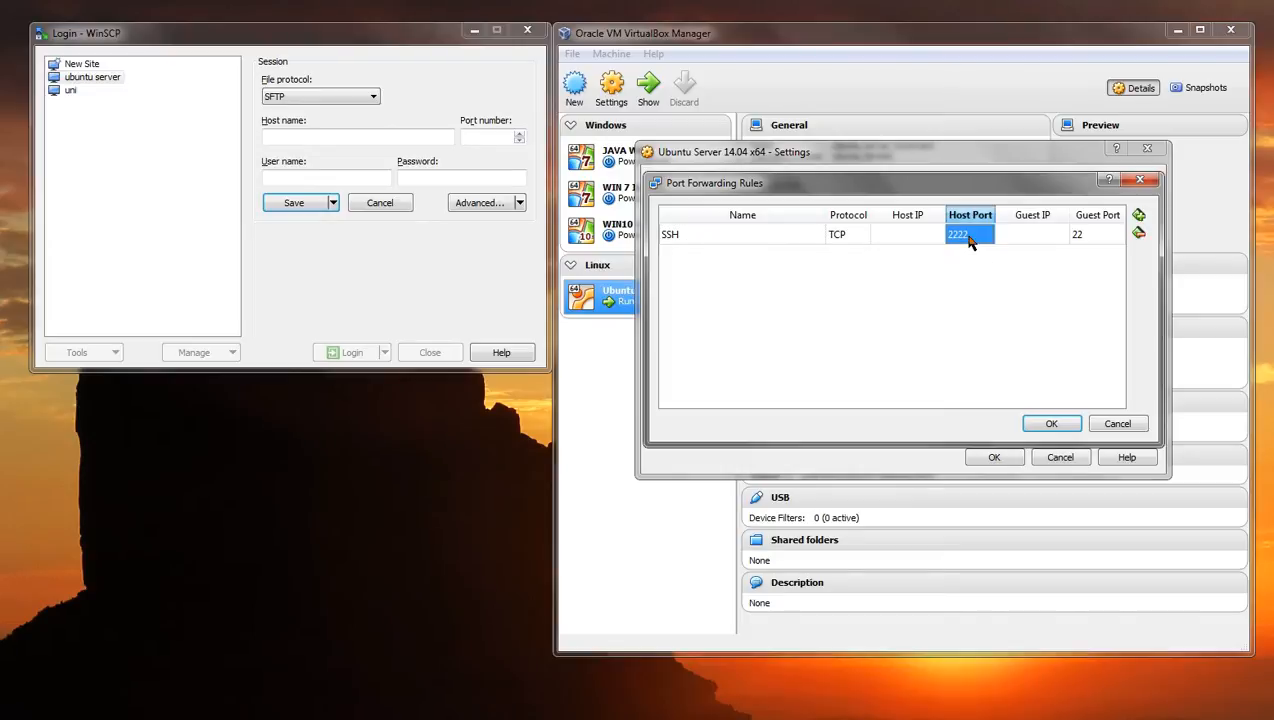
mouse_move(970, 234)
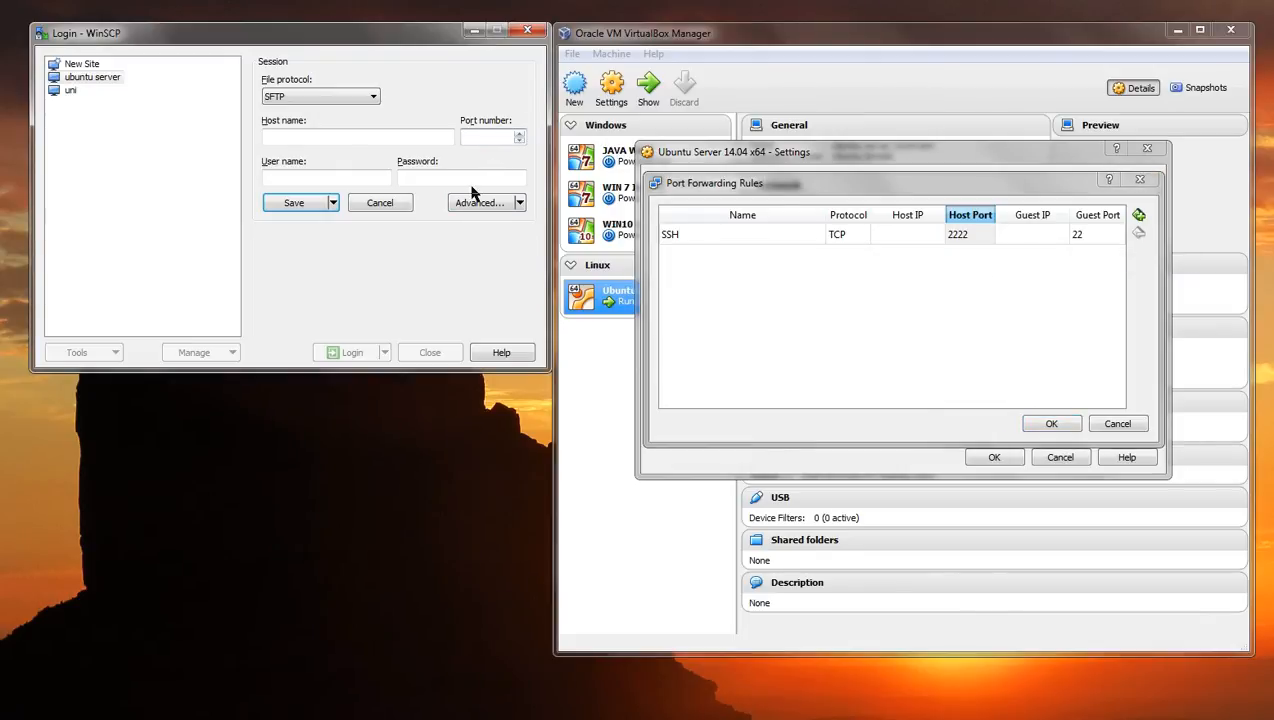
text(2222)
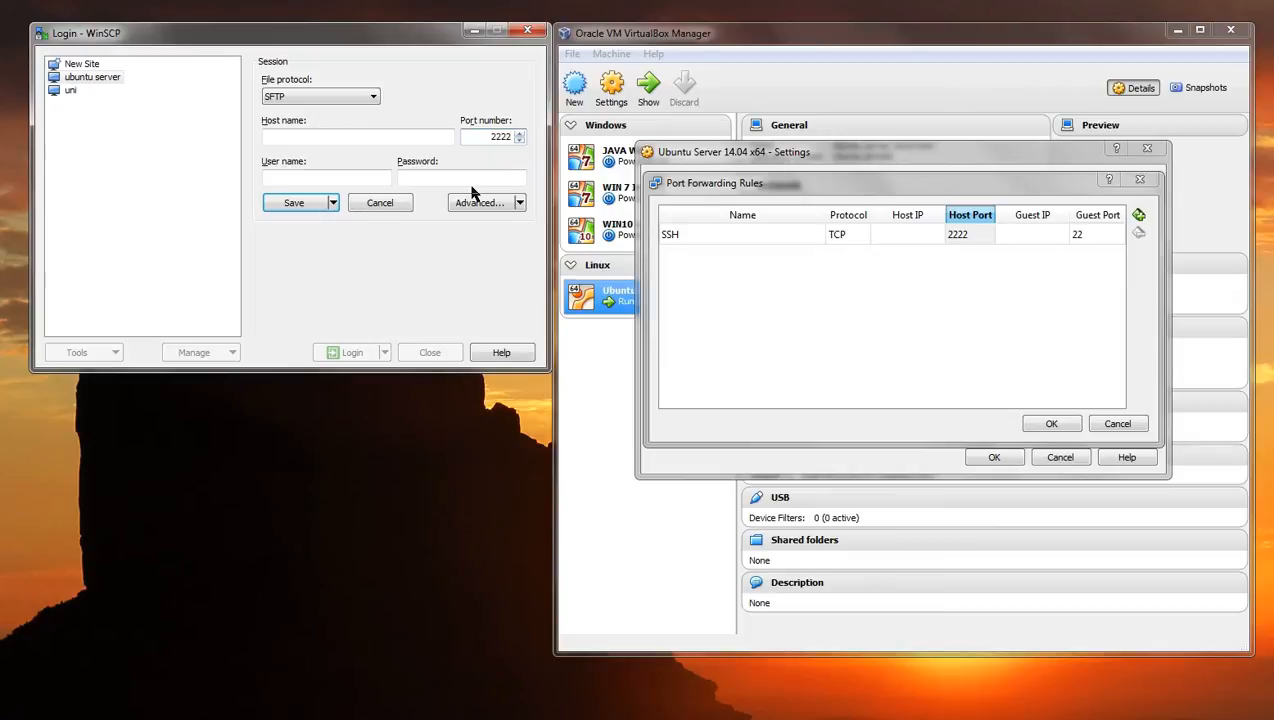
mouse_move(1092, 242)
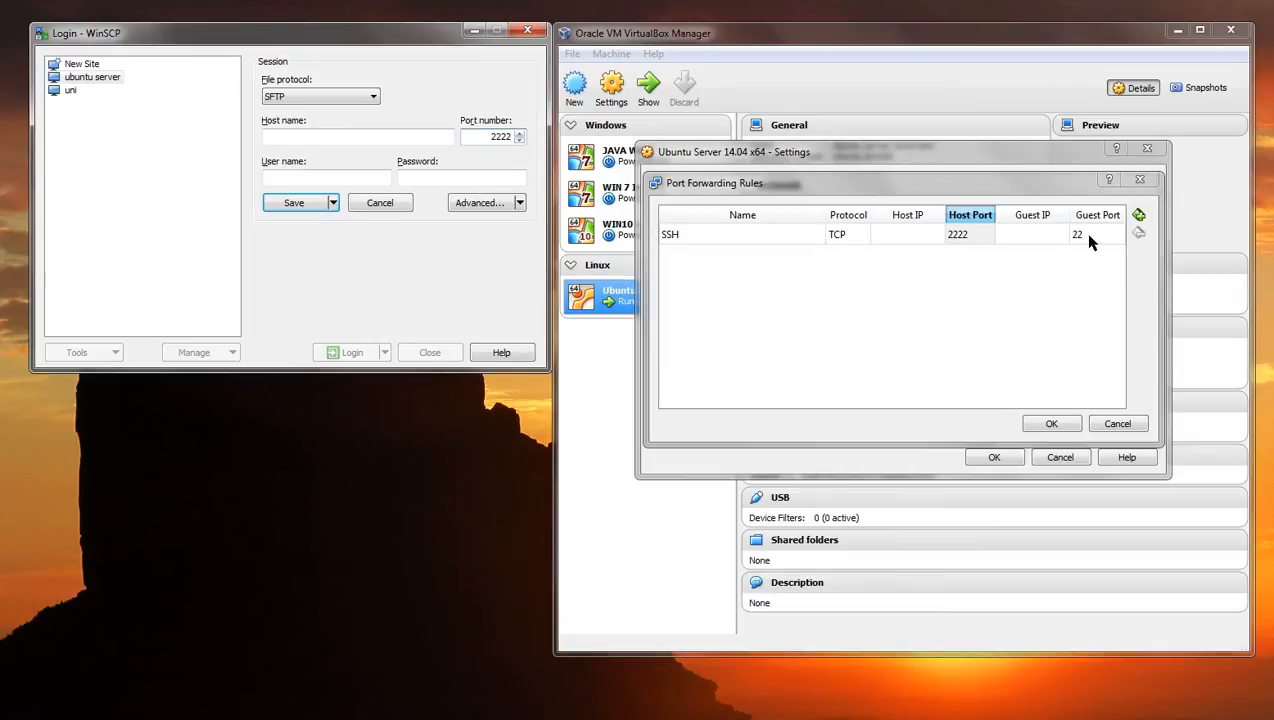
mouse_move(1080, 242)
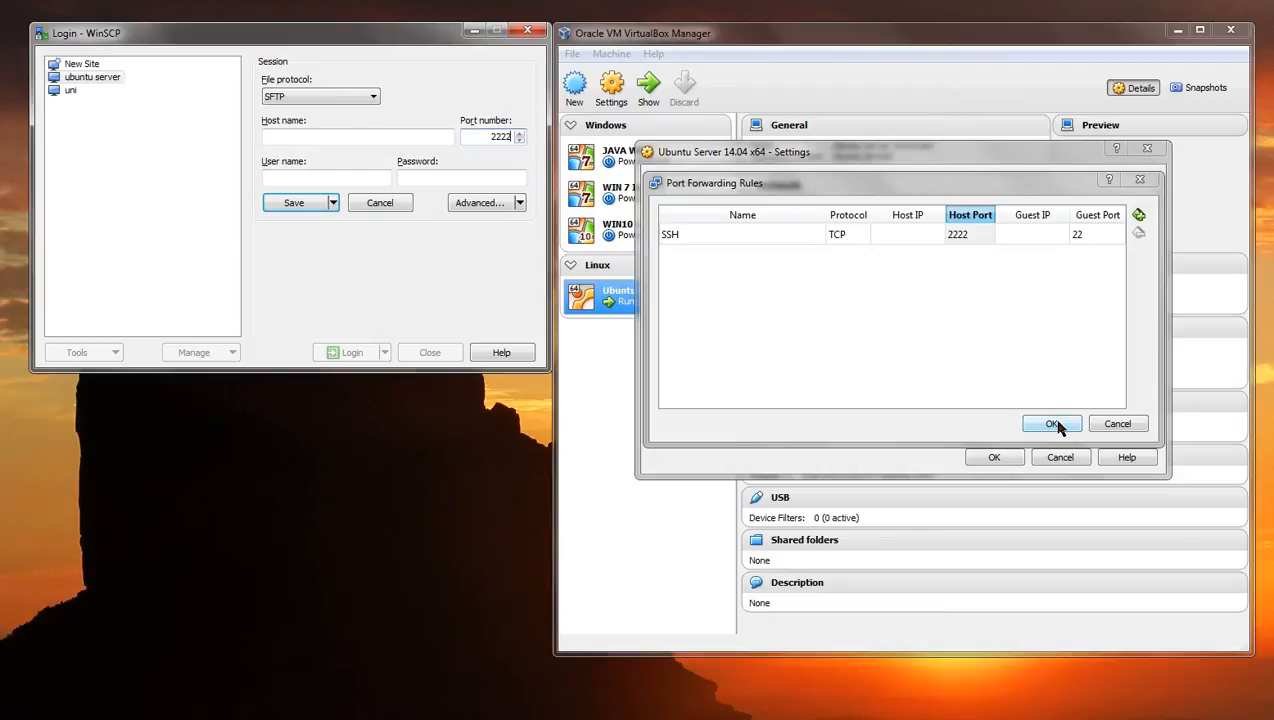
click(1051, 423)
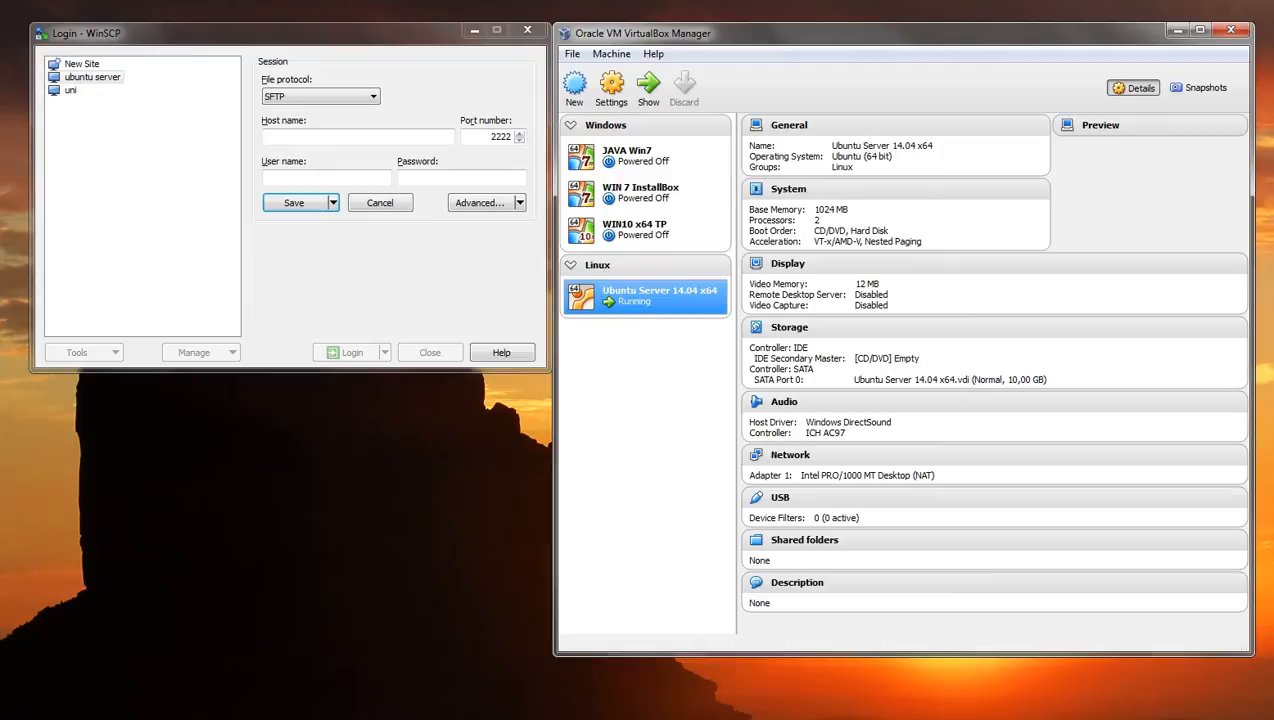
- Show the running Ubuntu Server VM's console with the web322 login prompt
click(648, 88)
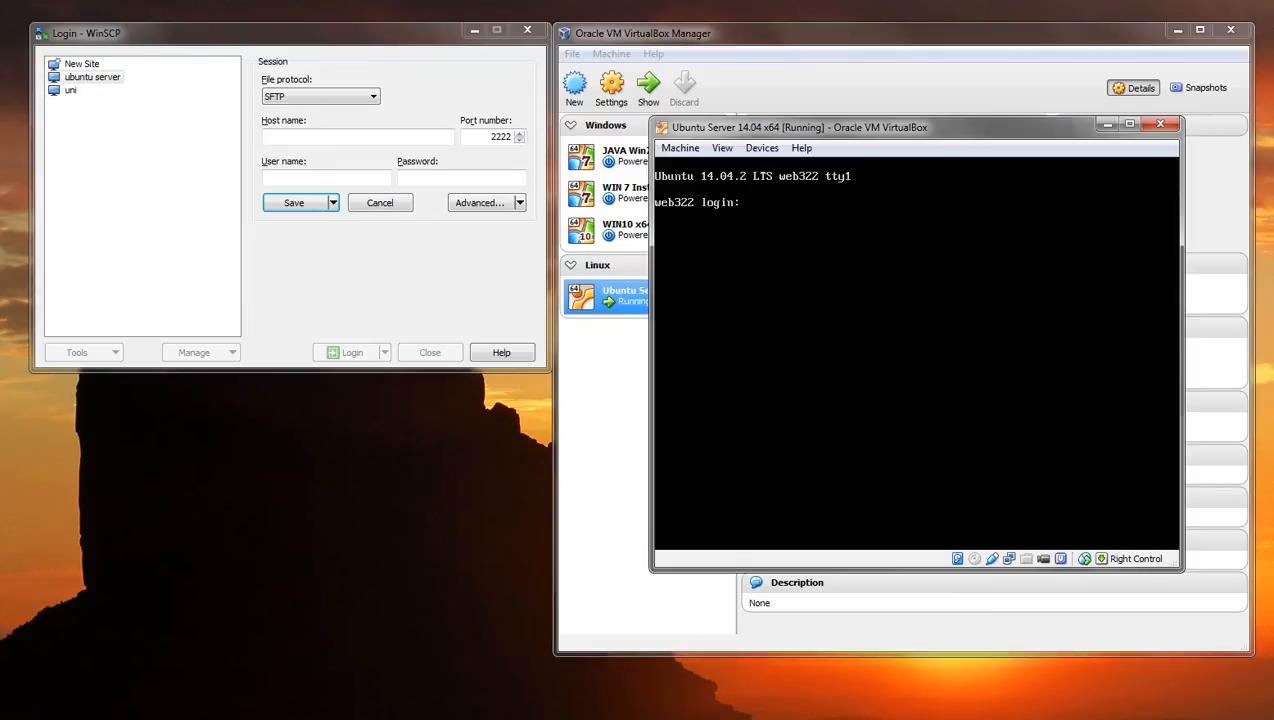
click(357, 137)
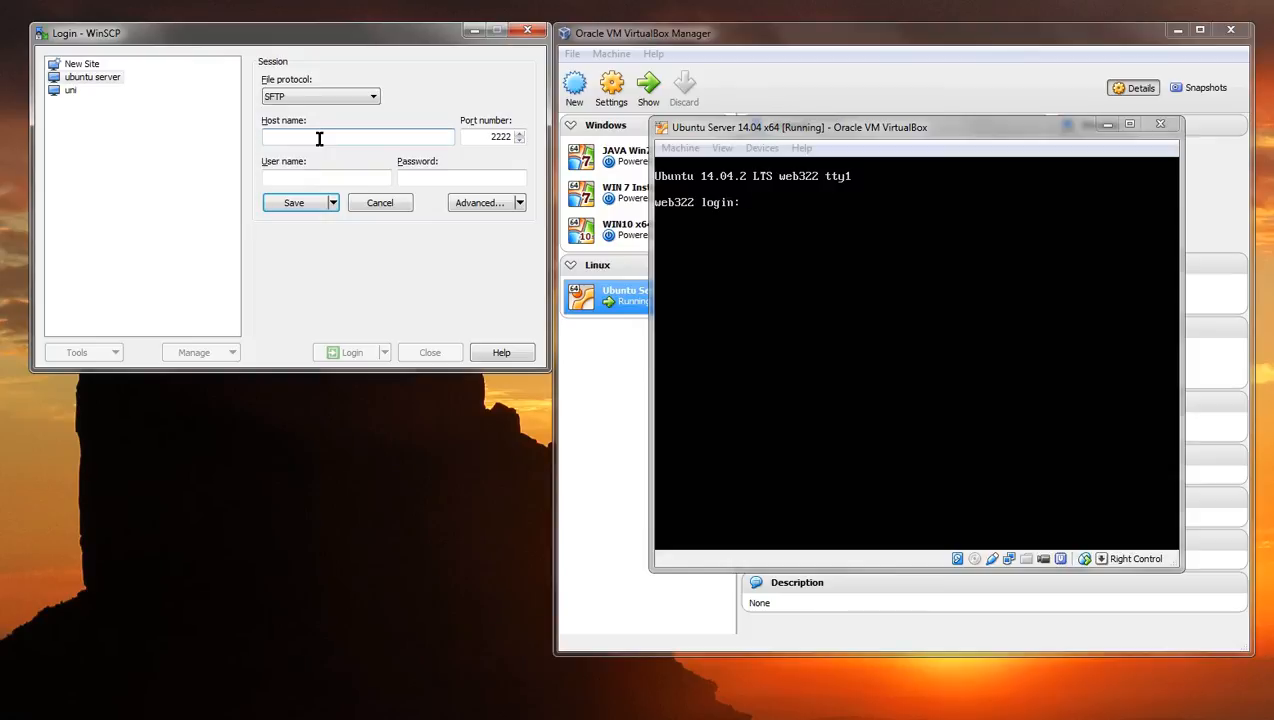
- Log in to 127.0.0.1 on port 2222 with the user name and password entered
text(127.0.0.1)
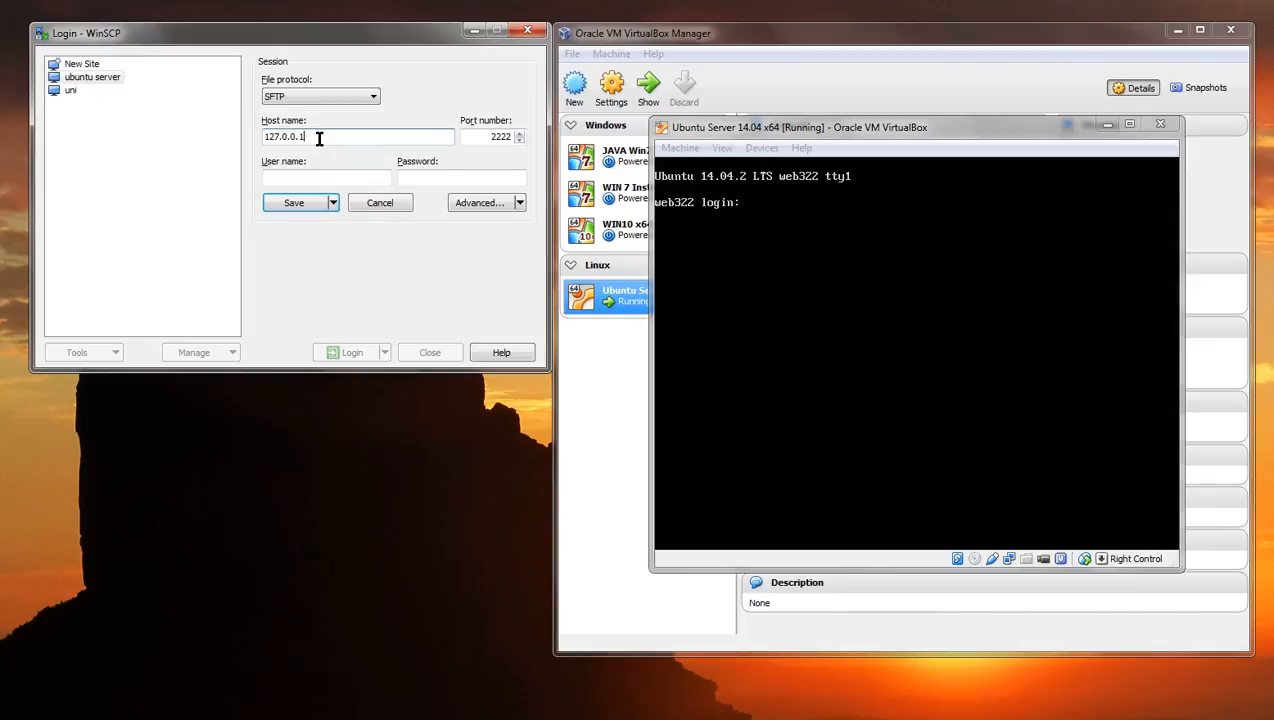
click(326, 177)
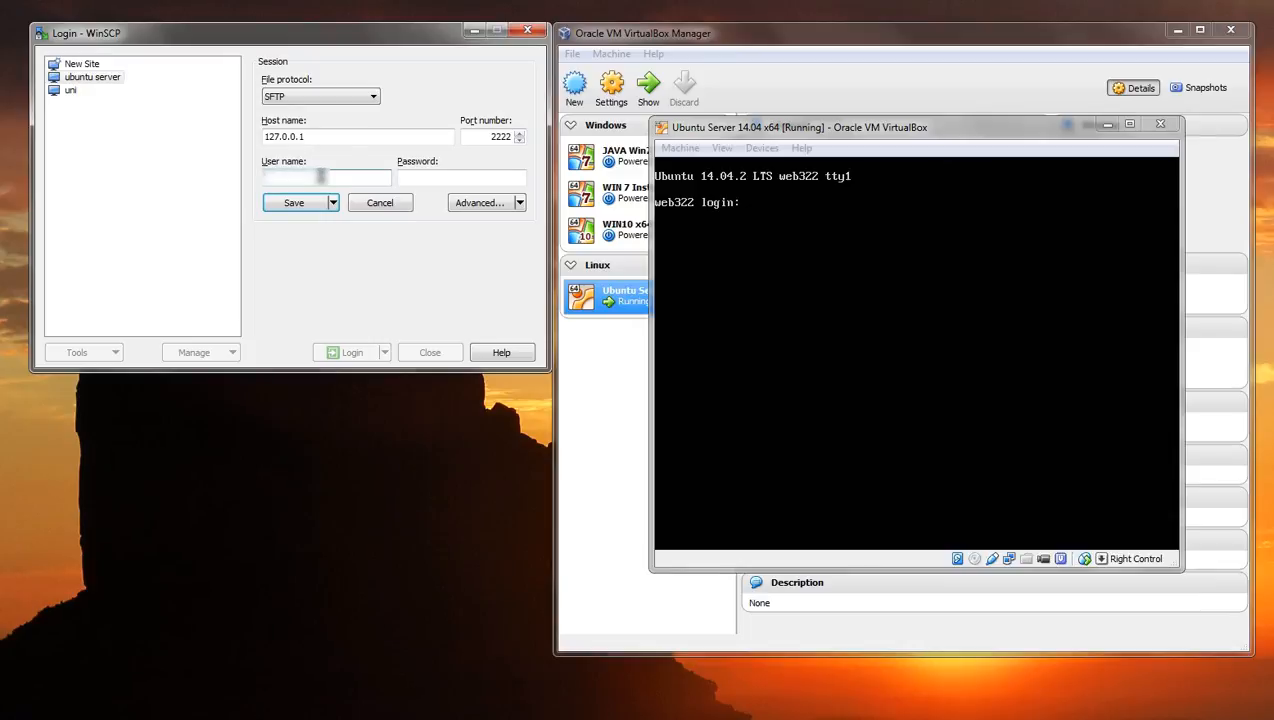
click(461, 177)
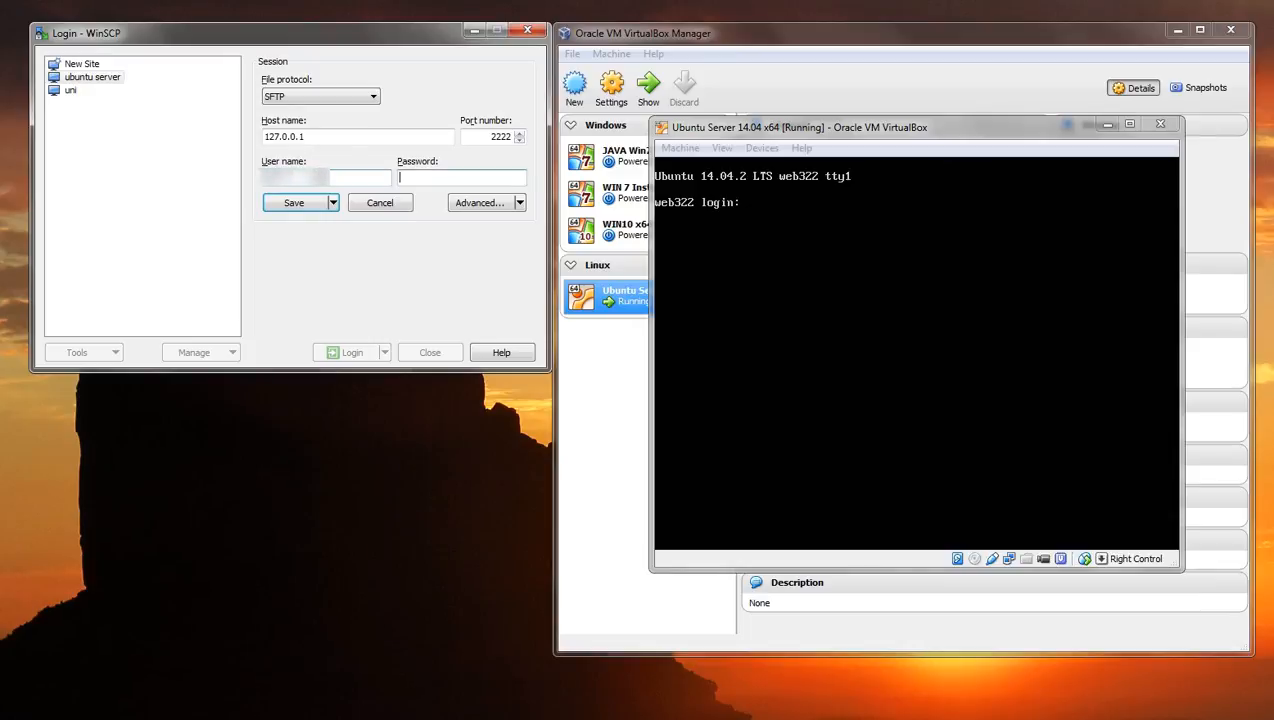
text(••)
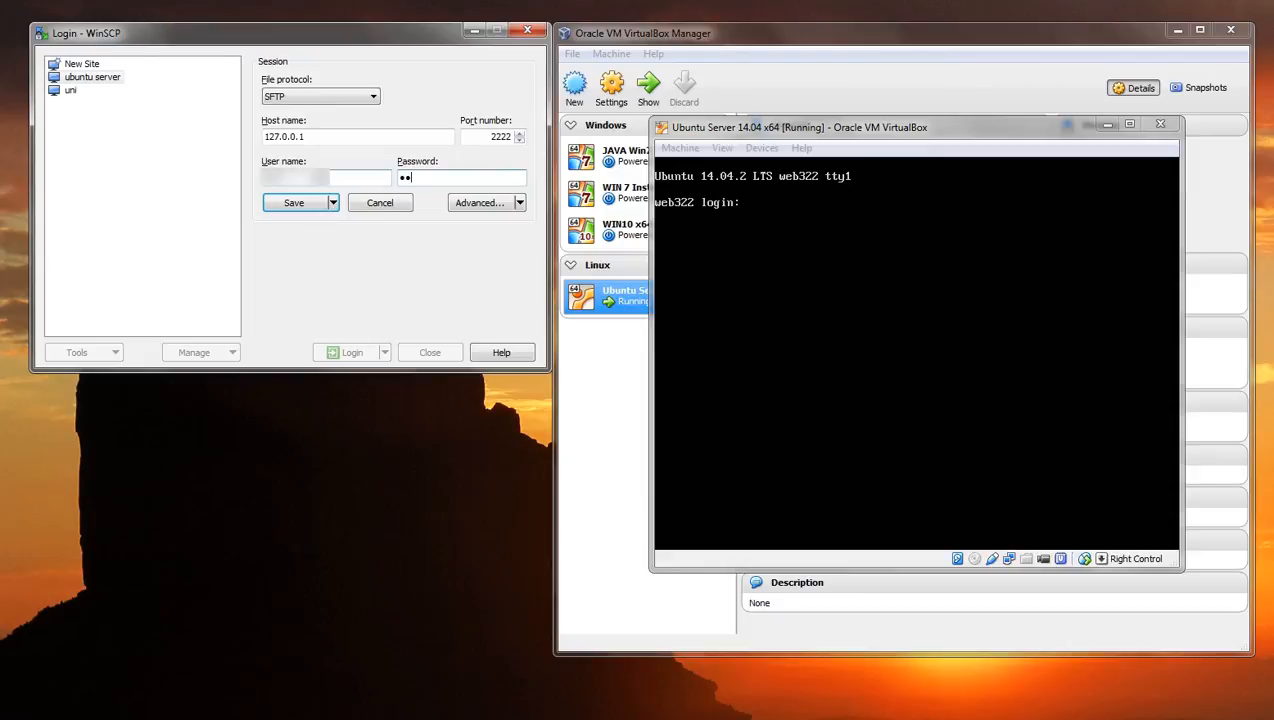
text(password)
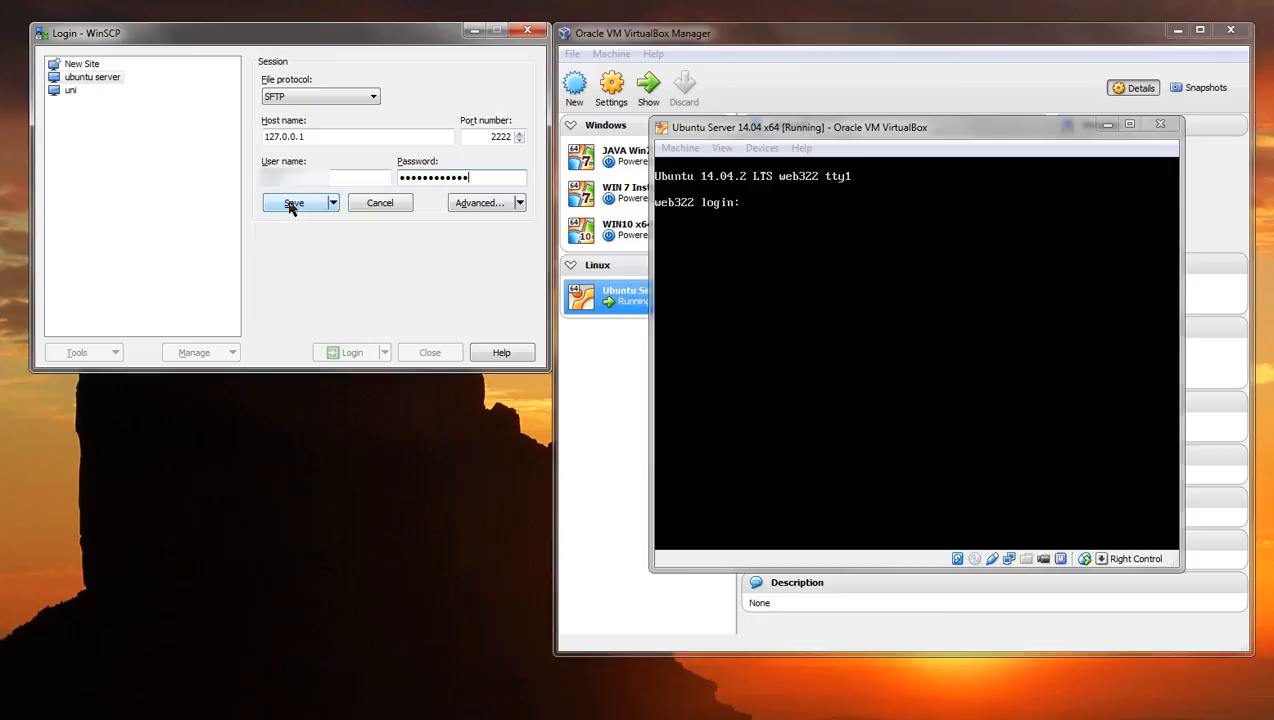
click(351, 352)
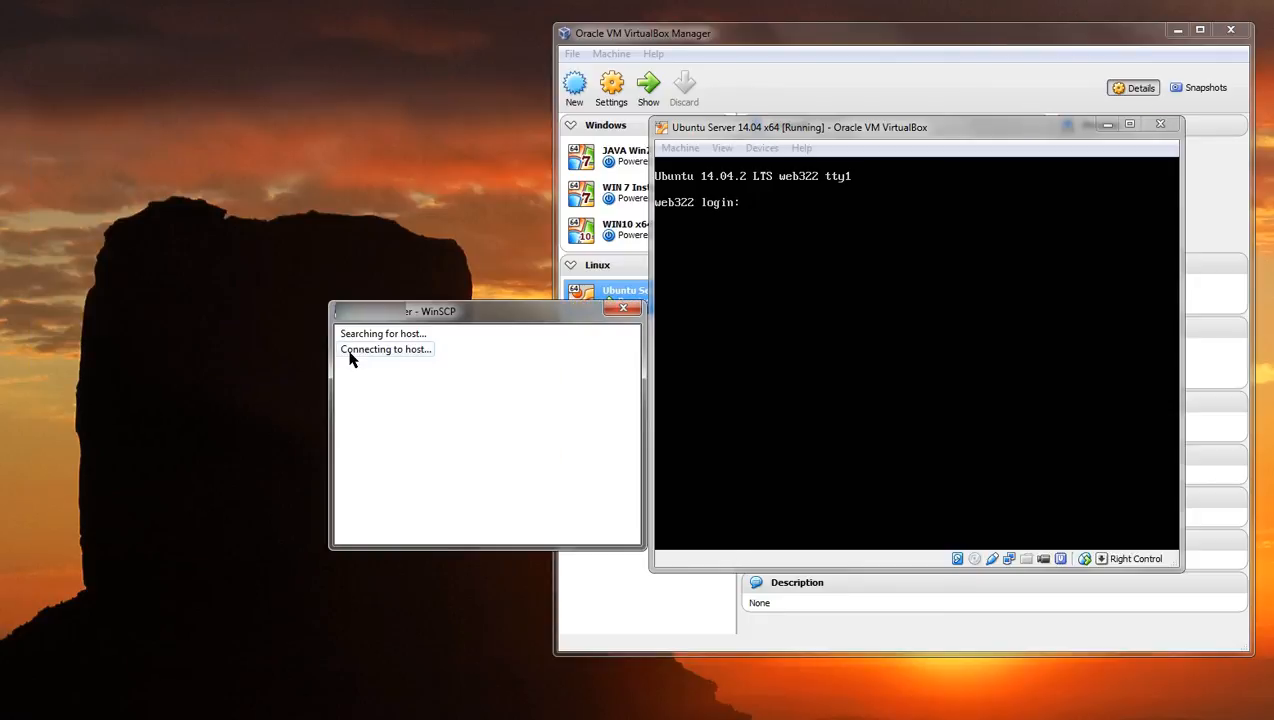